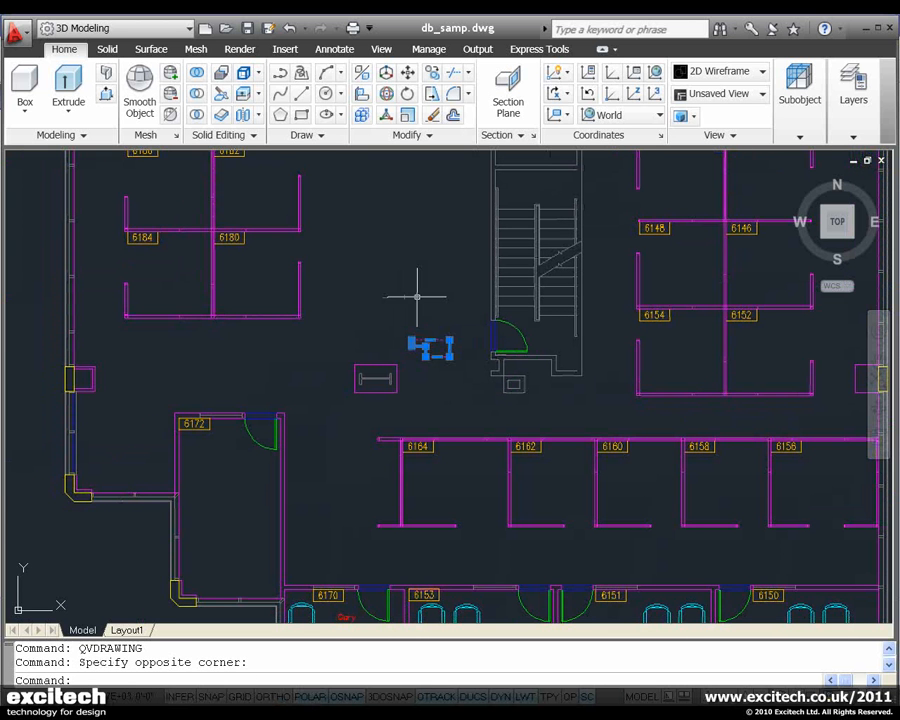
Erase the small object beside the framed symbol near the stairwell using E
{"action": "type", "text": "e"}
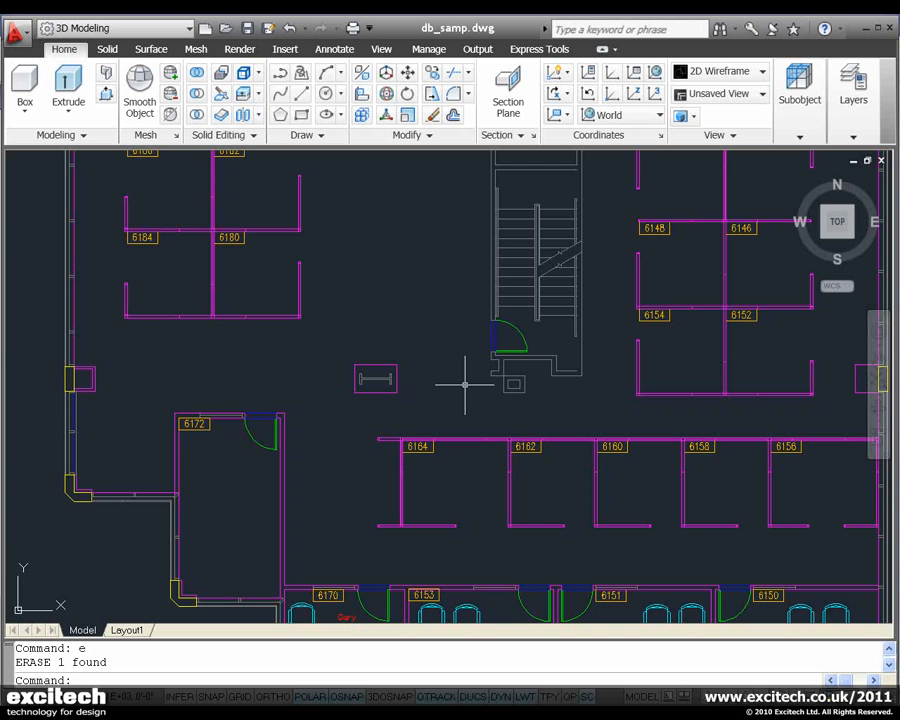
{"action": "mouse_move", "coordinate": [408, 370]}
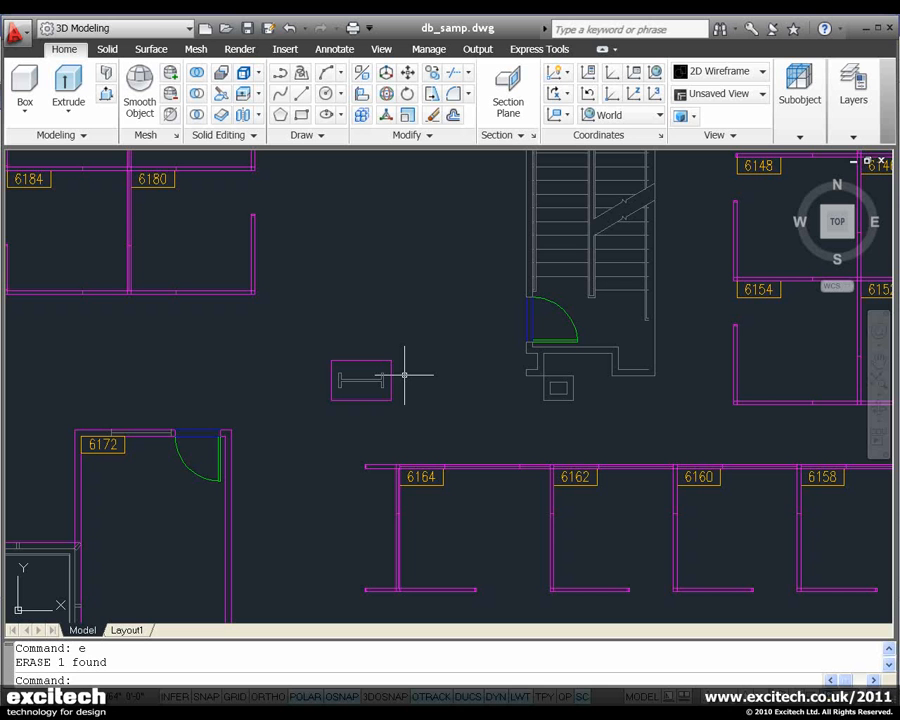
{"action": "mouse_move", "coordinate": [418, 379]}
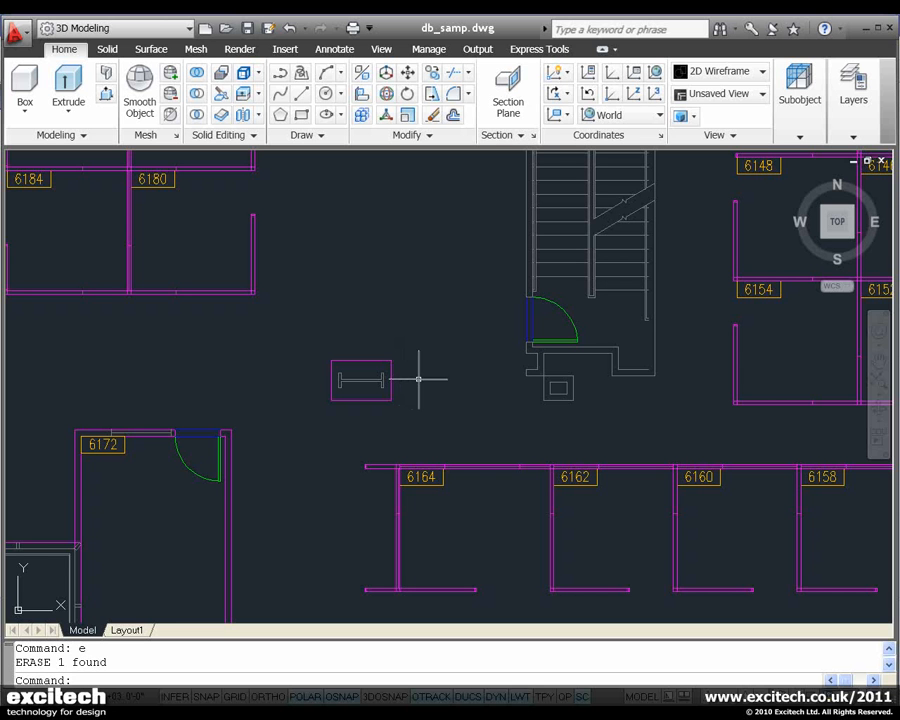
{"action": "mouse_move", "coordinate": [425, 410]}
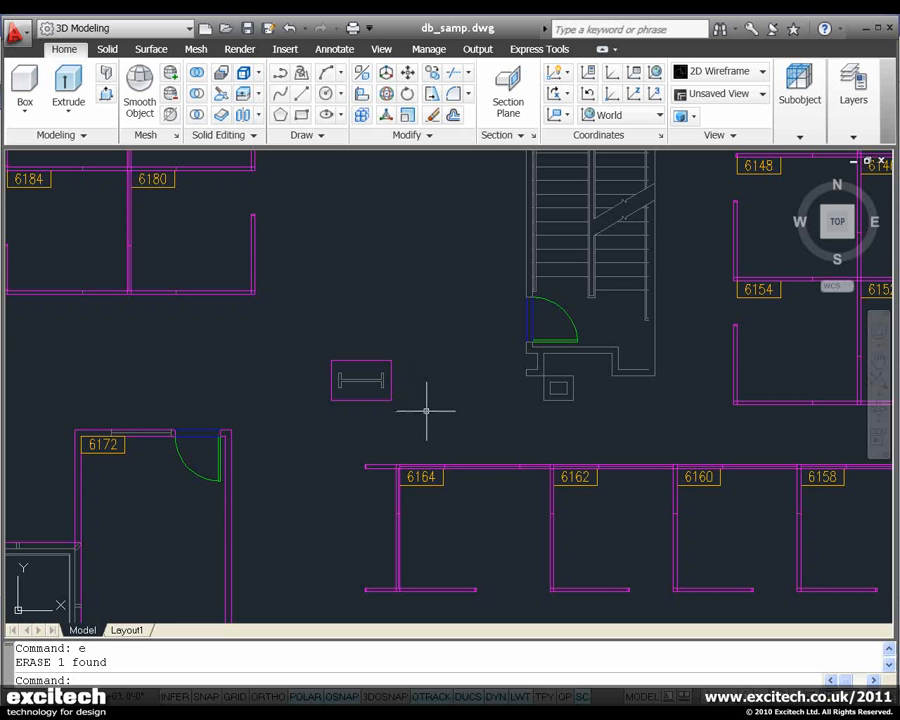
{"action": "left_click", "coordinate": [361, 380]}
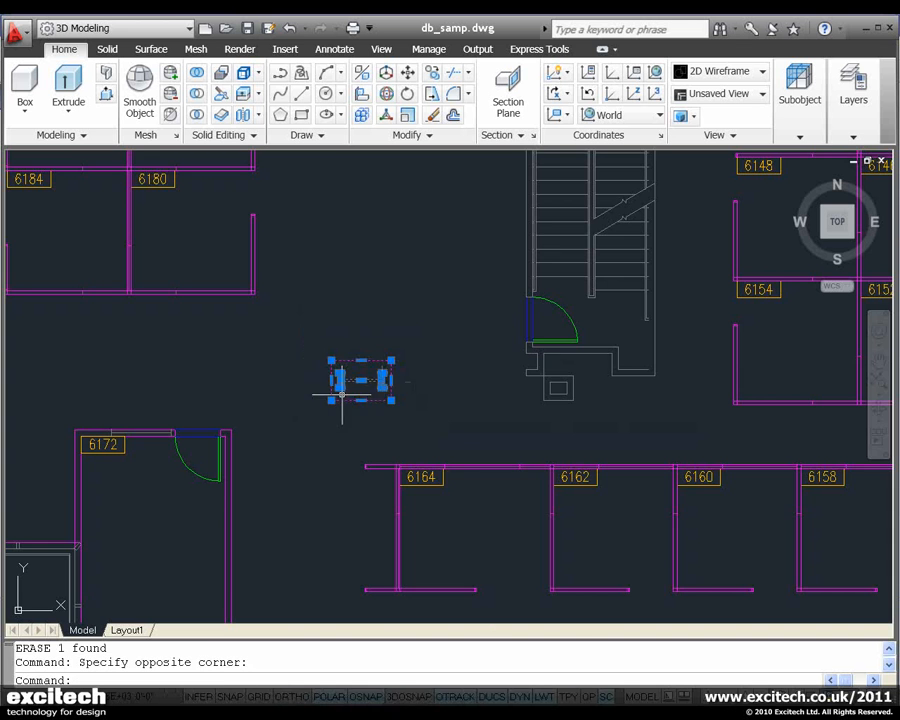
{"action": "right_click", "coordinate": [360, 380]}
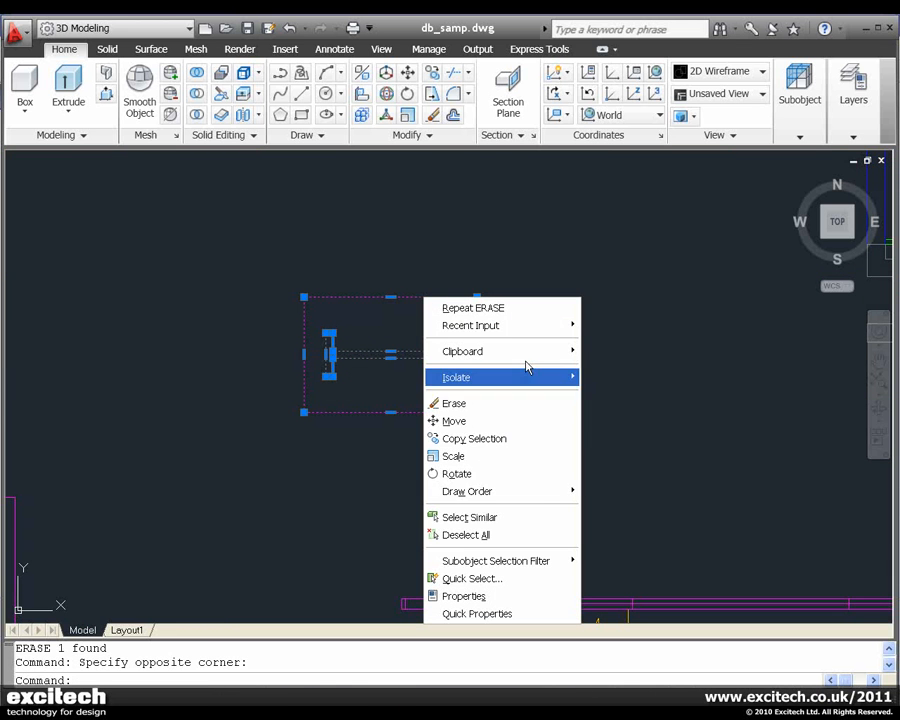
{"action": "mouse_move", "coordinate": [466, 491]}
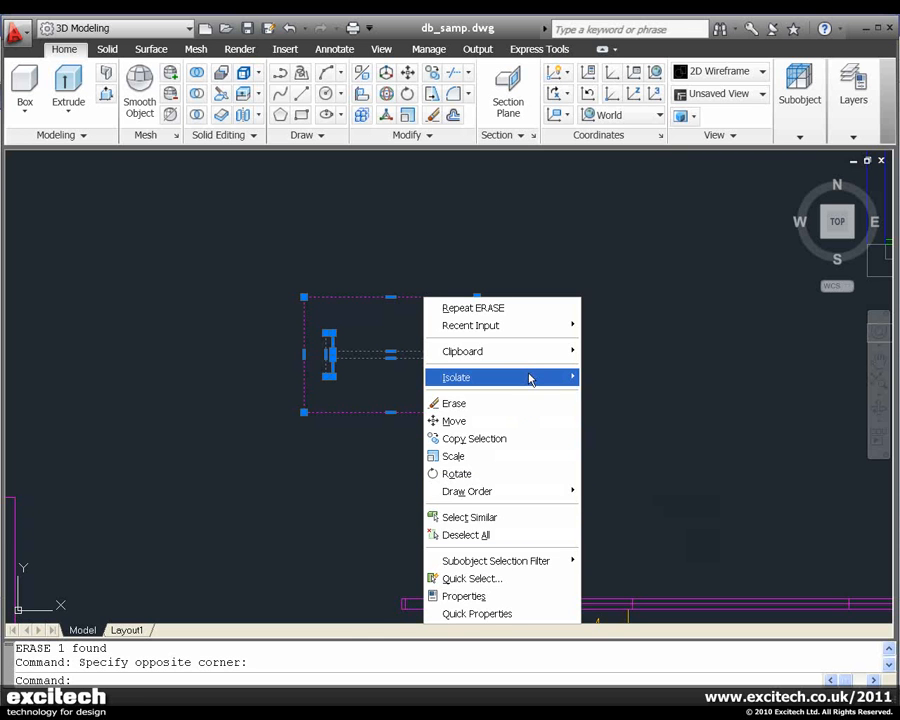
{"action": "left_click", "coordinate": [456, 377]}
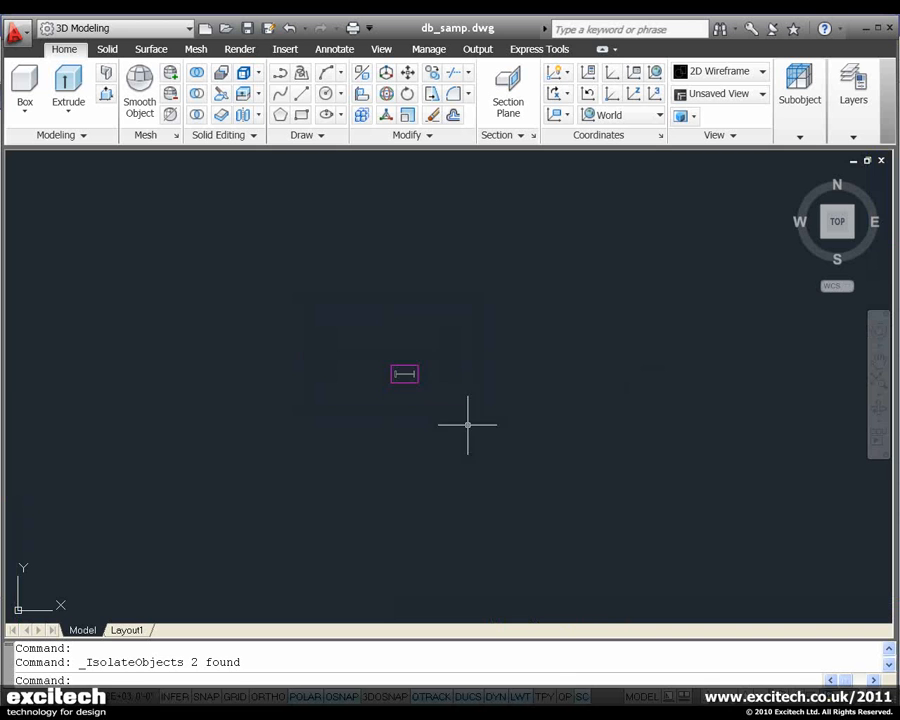
{"action": "right_click", "coordinate": [405, 373]}
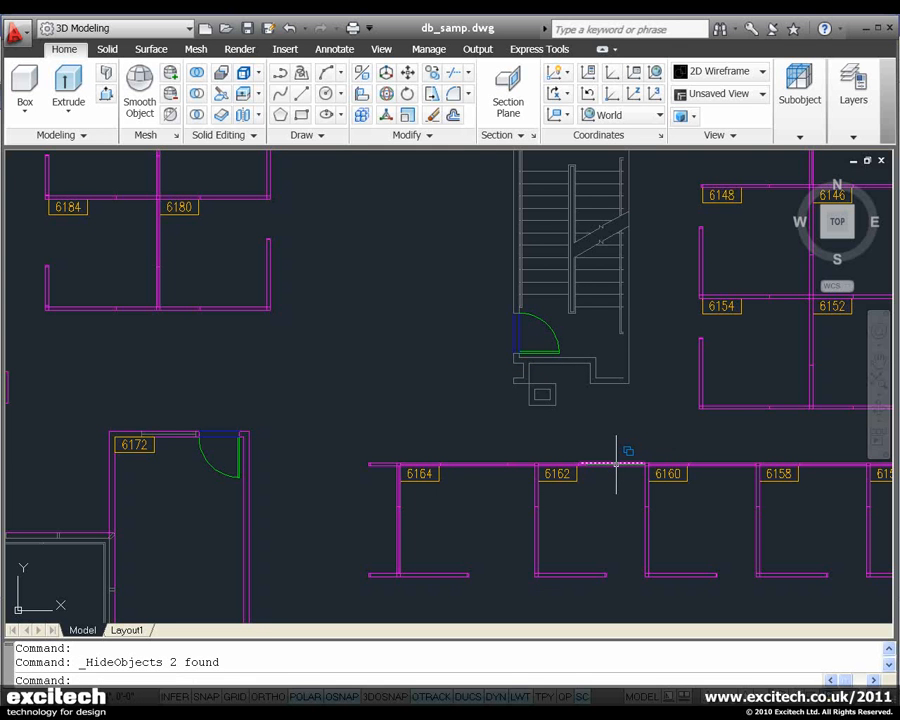
{"action": "mouse_move", "coordinate": [423, 388]}
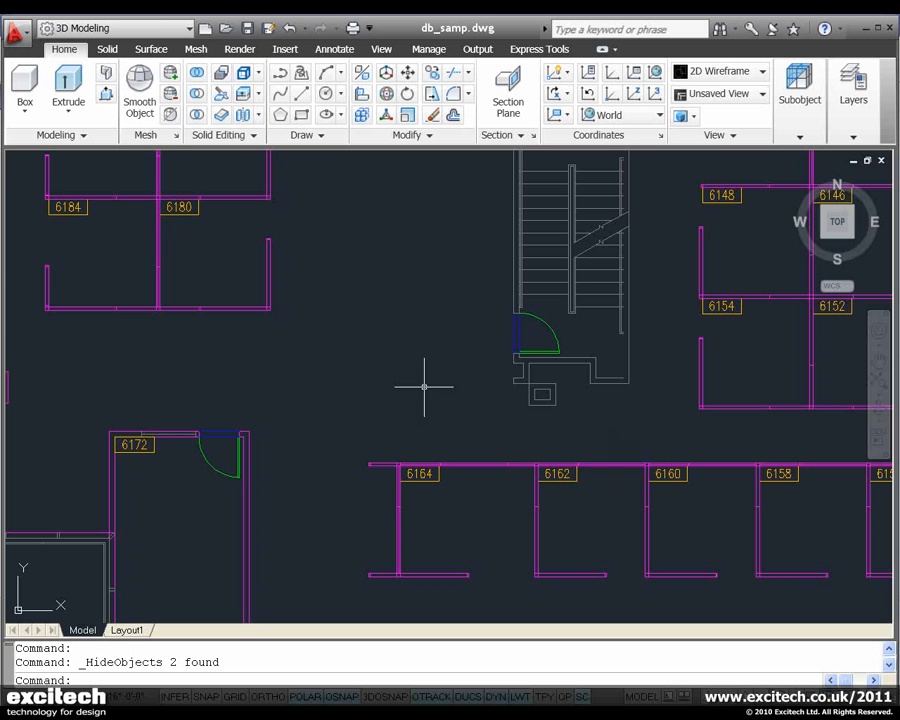
{"action": "mouse_move", "coordinate": [860, 610]}
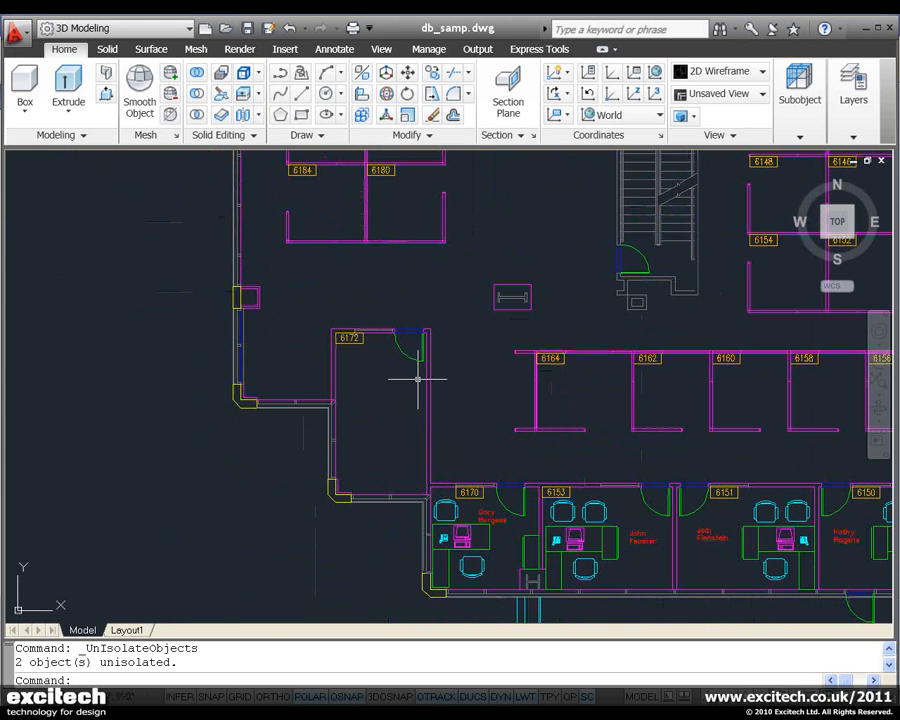
Pick the door of room 6172 and apply Select Similar to select all matching doors
{"action": "left_click", "coordinate": [410, 378]}
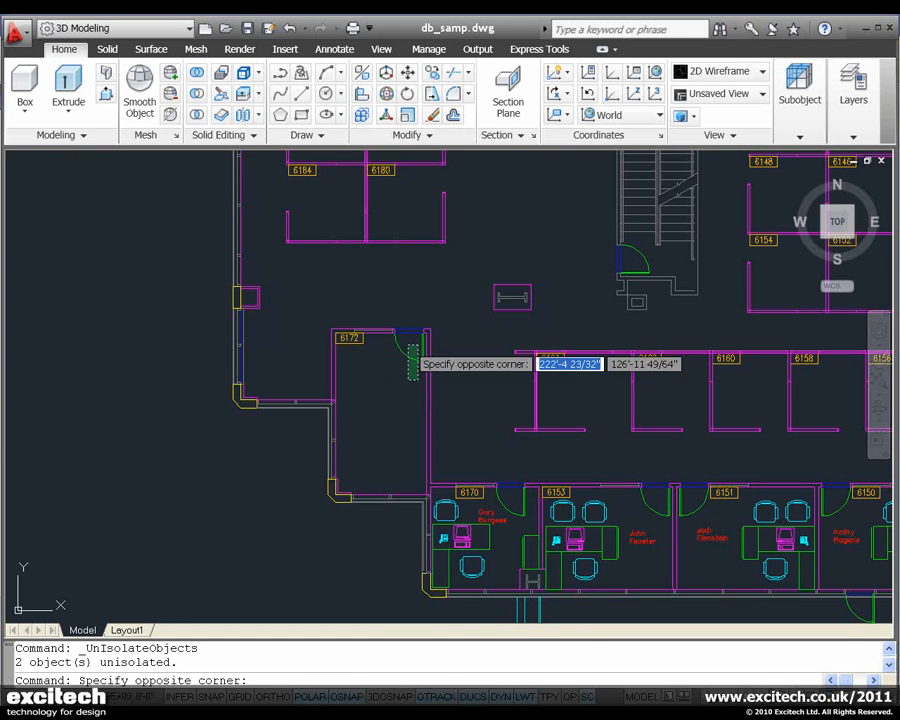
{"action": "right_click", "coordinate": [490, 360]}
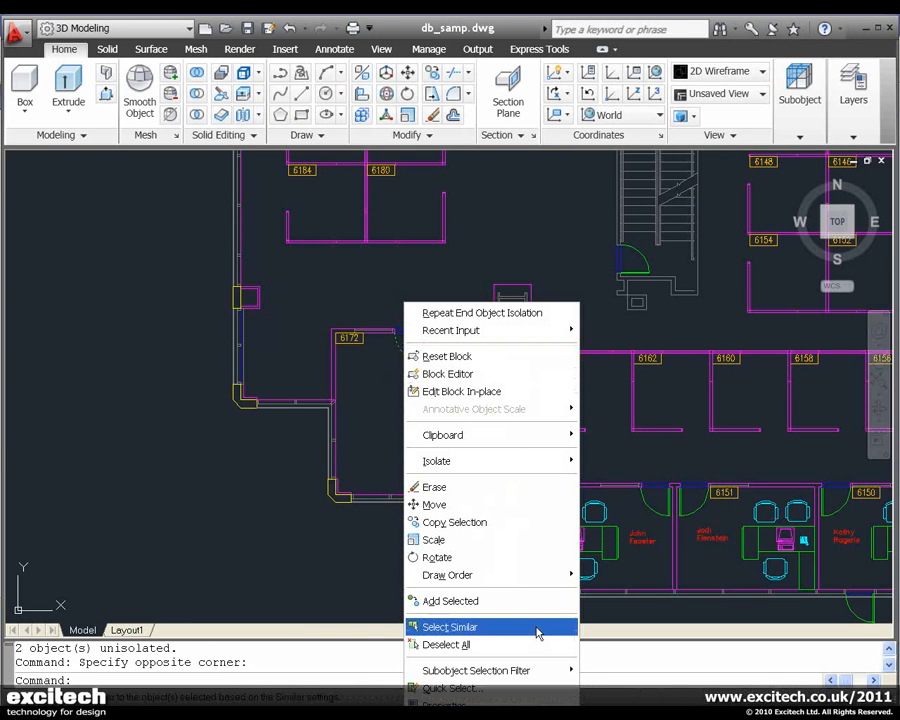
{"action": "left_click", "coordinate": [449, 627]}
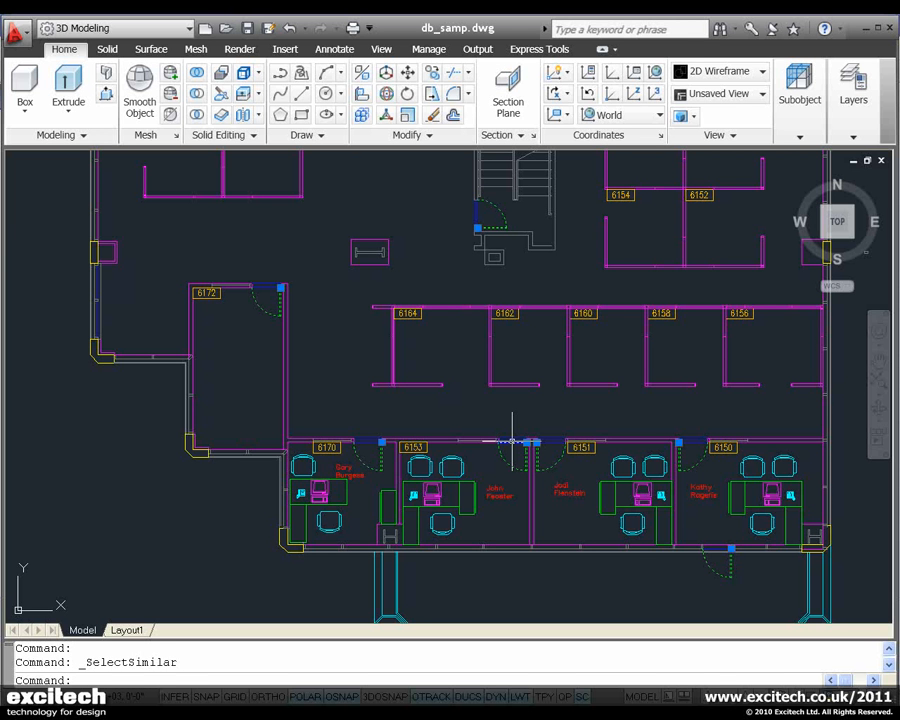
{"action": "mouse_move", "coordinate": [295, 277]}
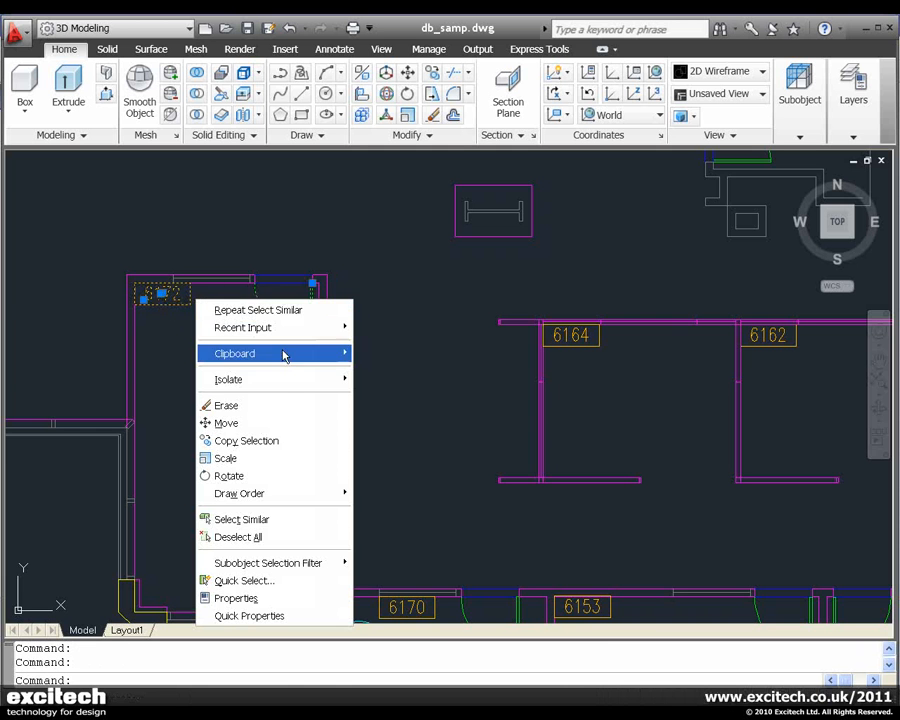
{"action": "left_click", "coordinate": [241, 519]}
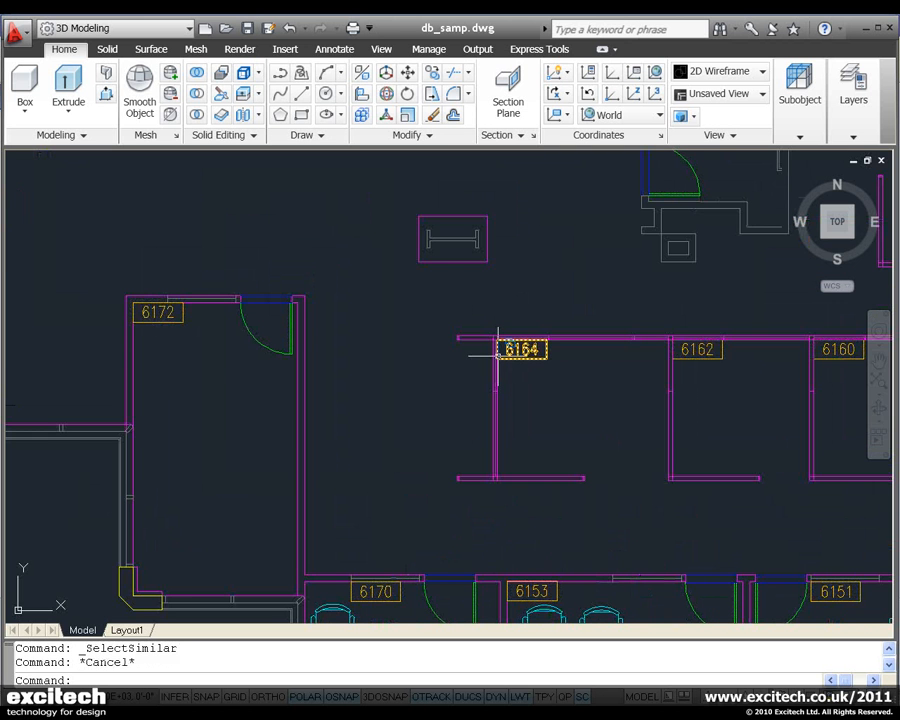
{"action": "mouse_move", "coordinate": [530, 360]}
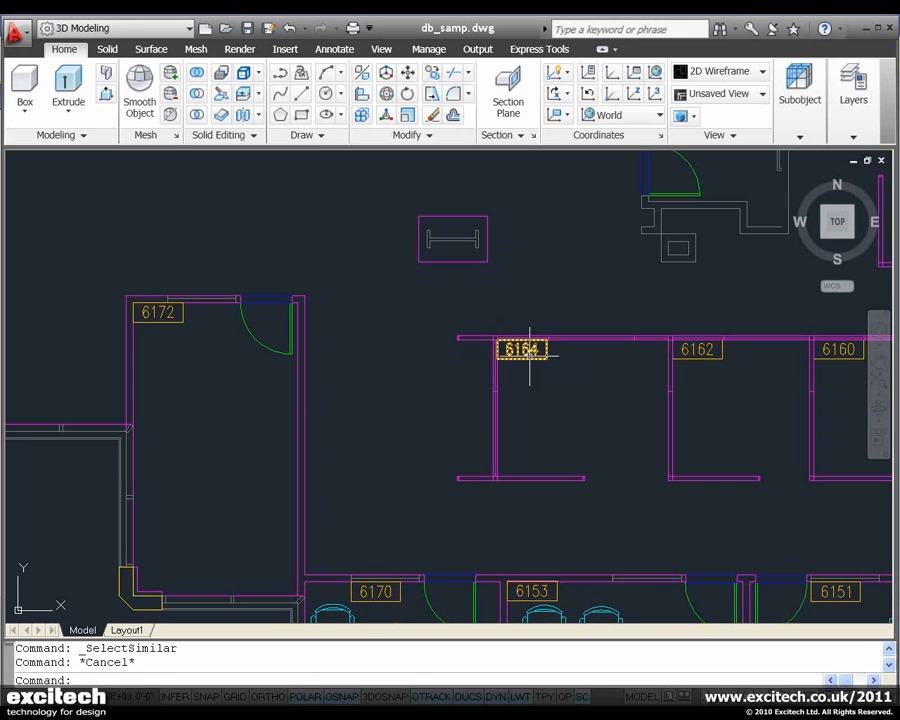
{"action": "mouse_move", "coordinate": [533, 440]}
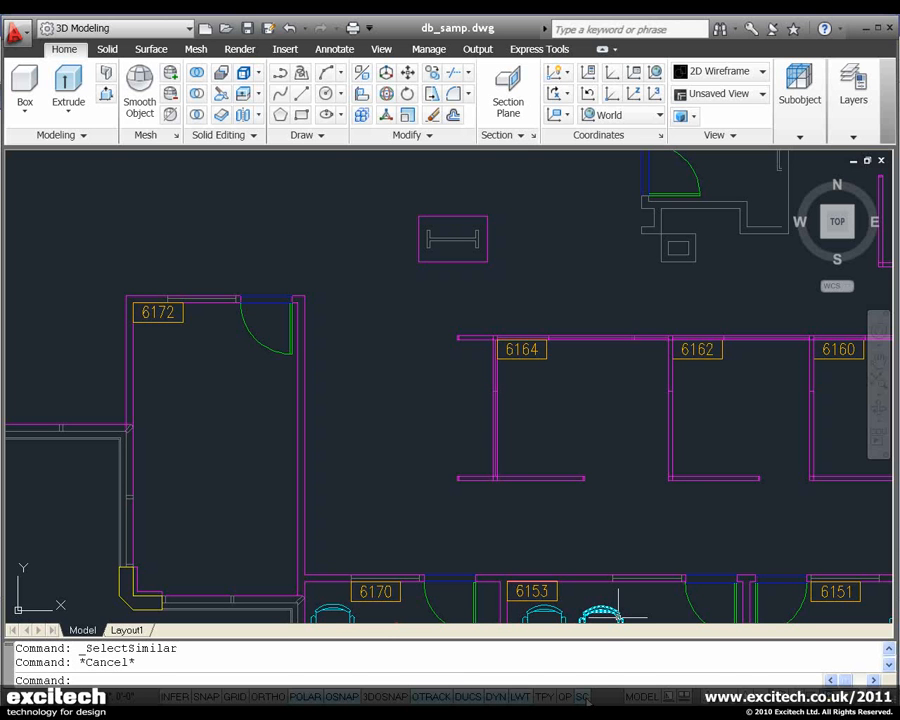
{"action": "mouse_move", "coordinate": [550, 392]}
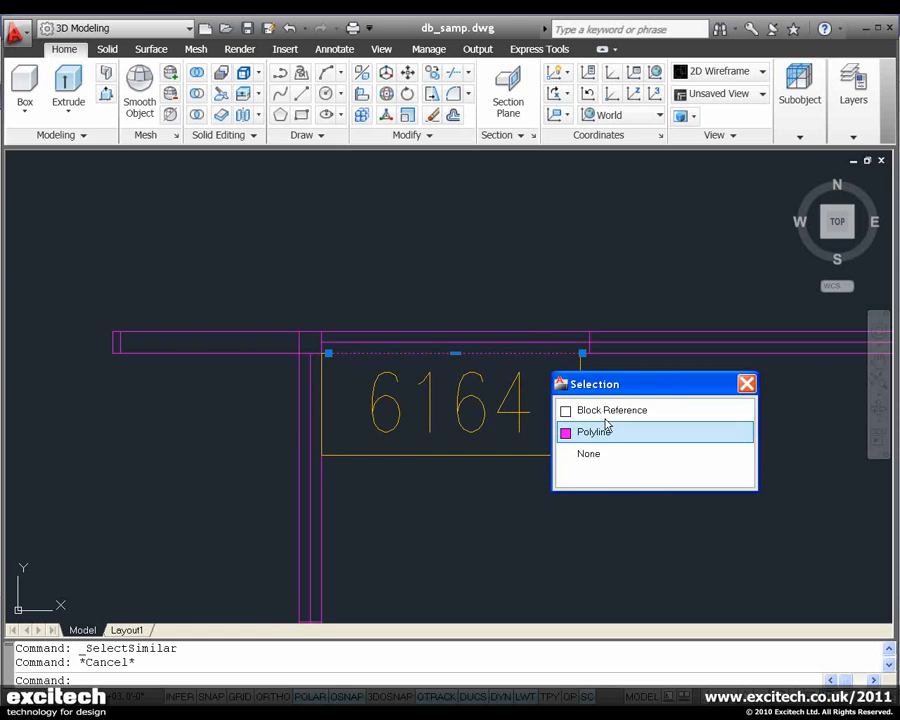
{"action": "left_click", "coordinate": [612, 410]}
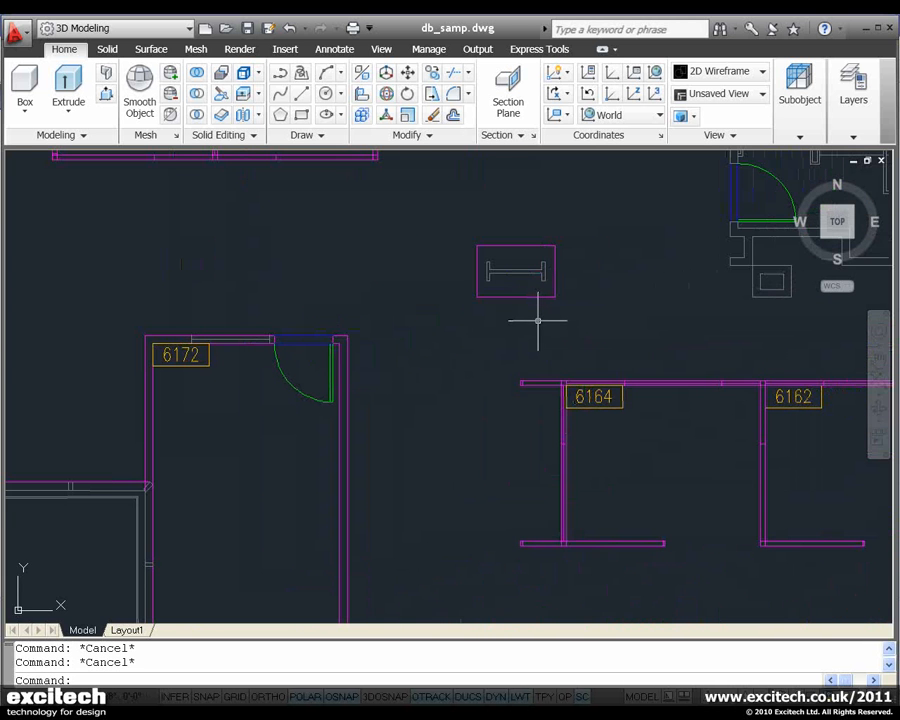
Draw a closed rectangular polyline beside the framed symbol, then start another below the stairwell
{"action": "right_click", "coordinate": [515, 271]}
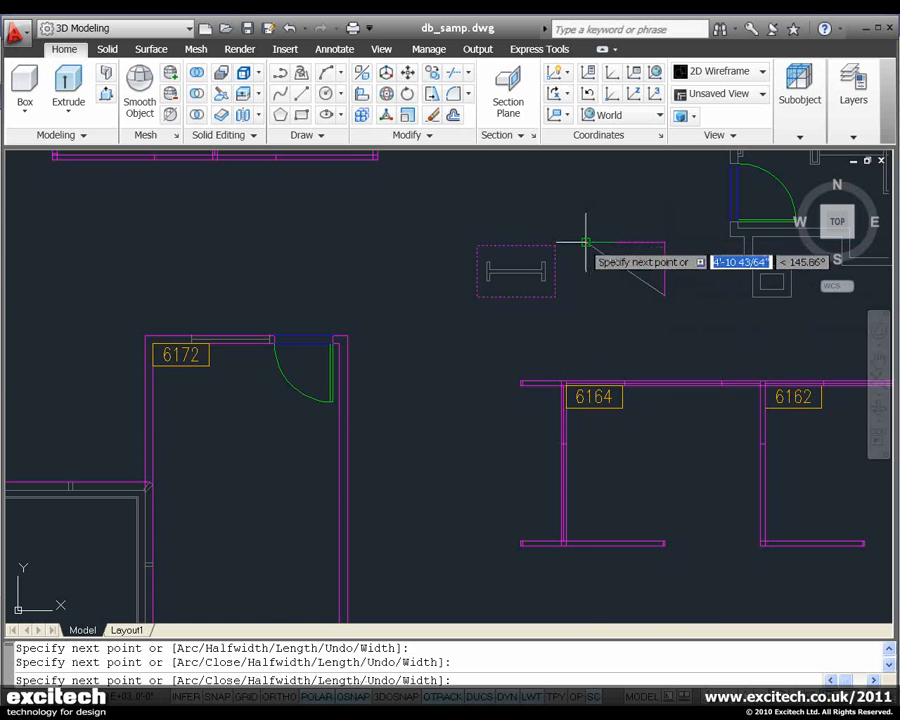
{"action": "right_click", "coordinate": [585, 245]}
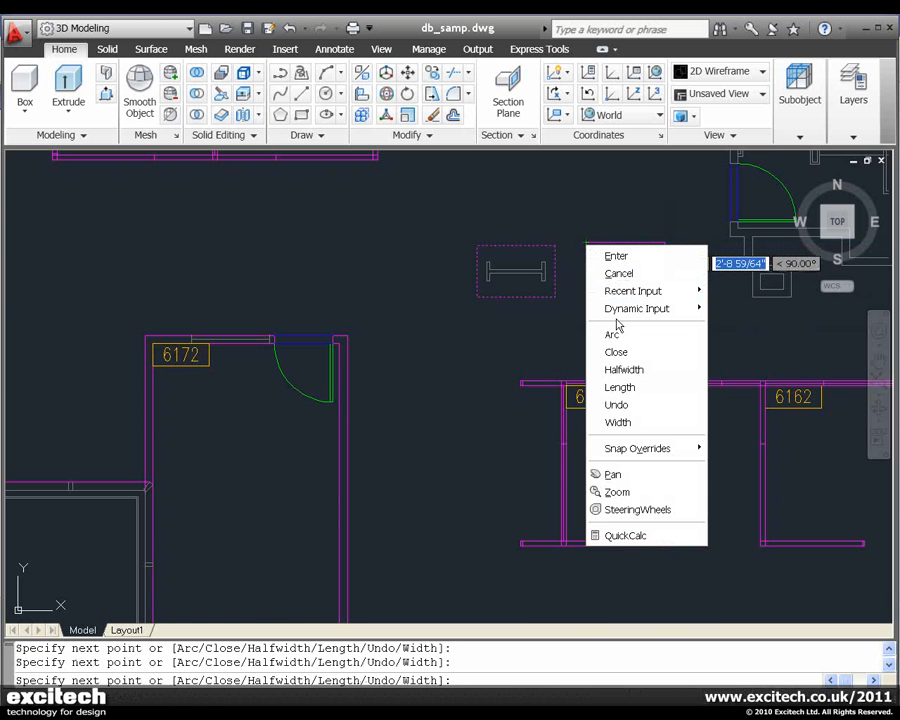
{"action": "left_click", "coordinate": [616, 351]}
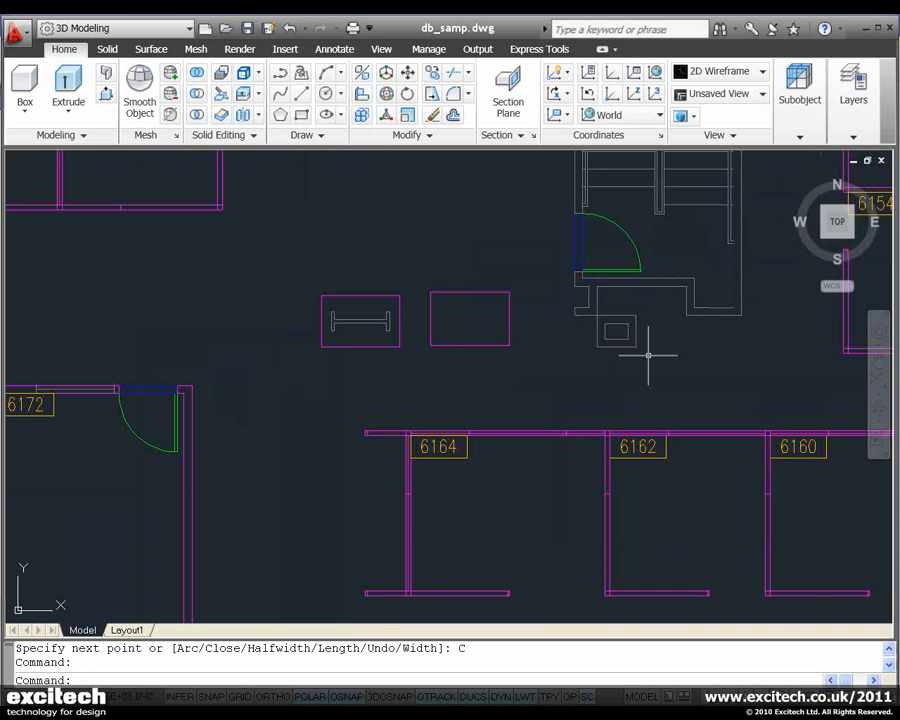
{"action": "right_click", "coordinate": [616, 331]}
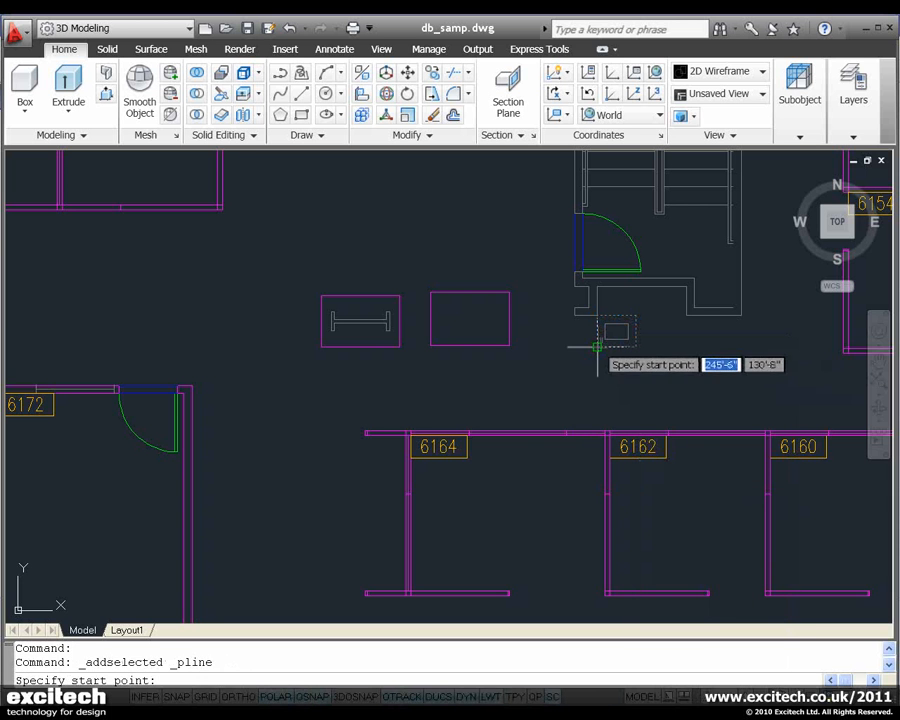
{"action": "left_click", "coordinate": [595, 347]}
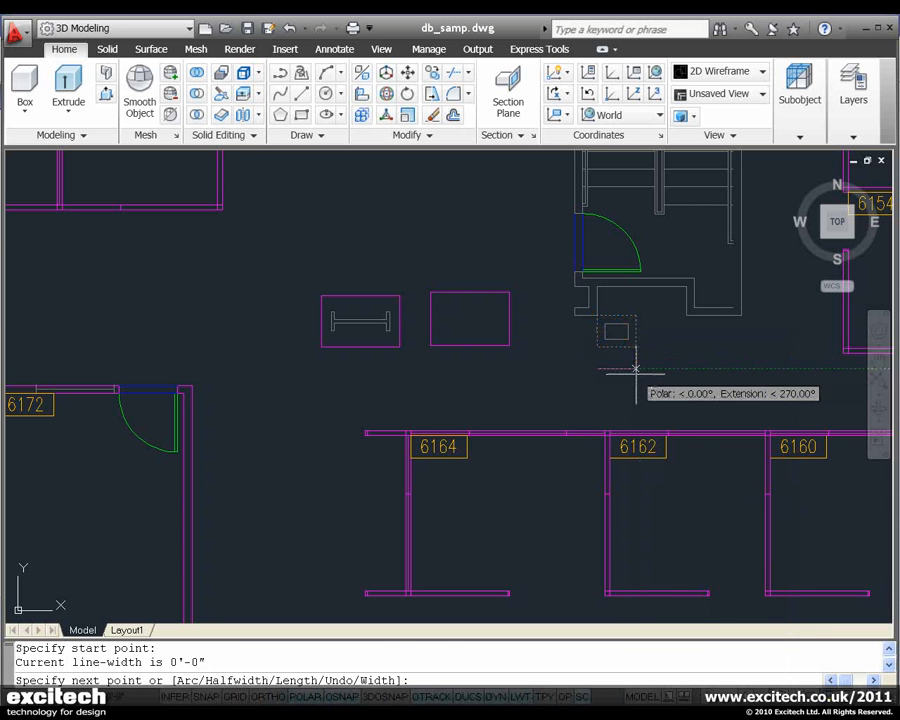